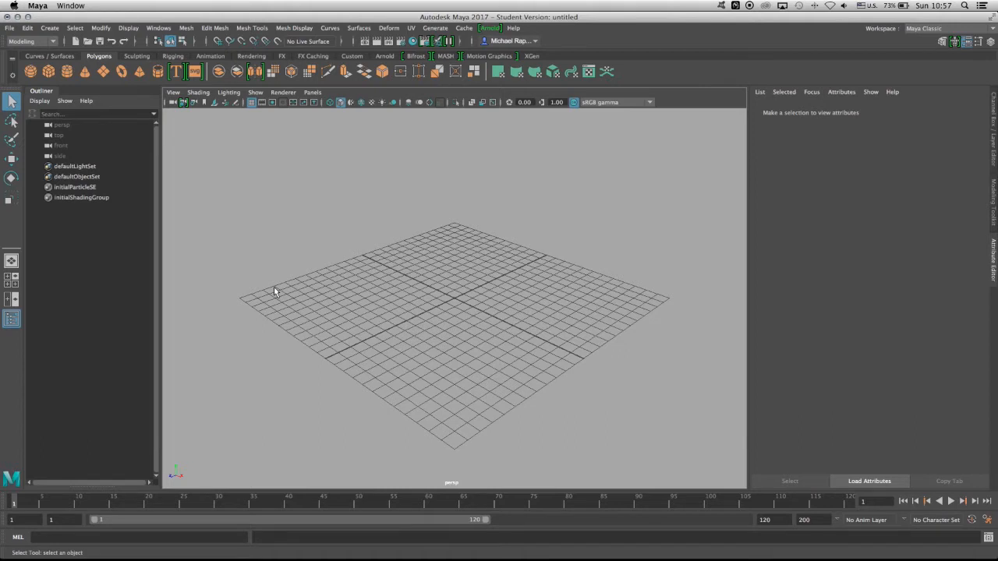
pyautogui.moveTo(530, 159)
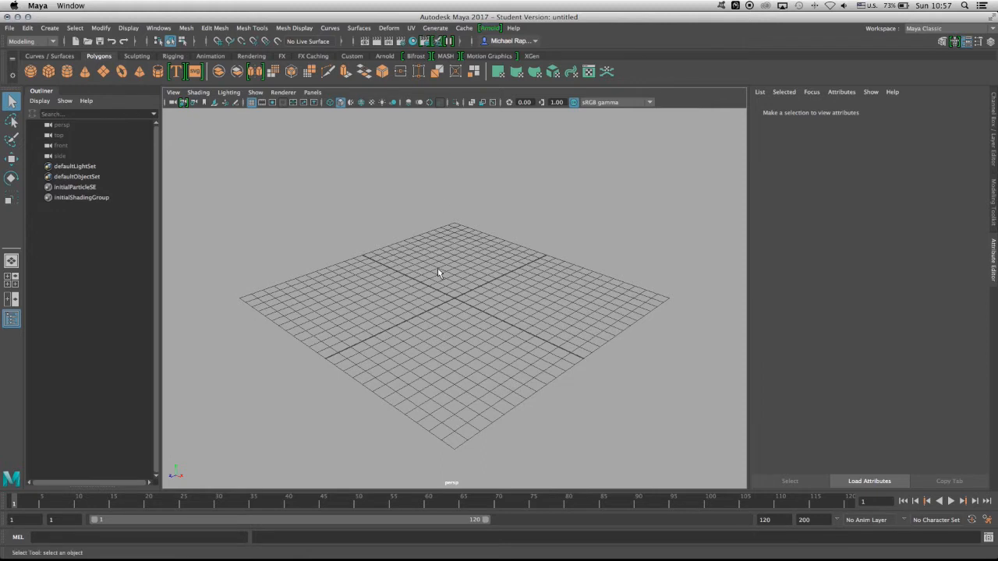
pyautogui.moveTo(241, 171)
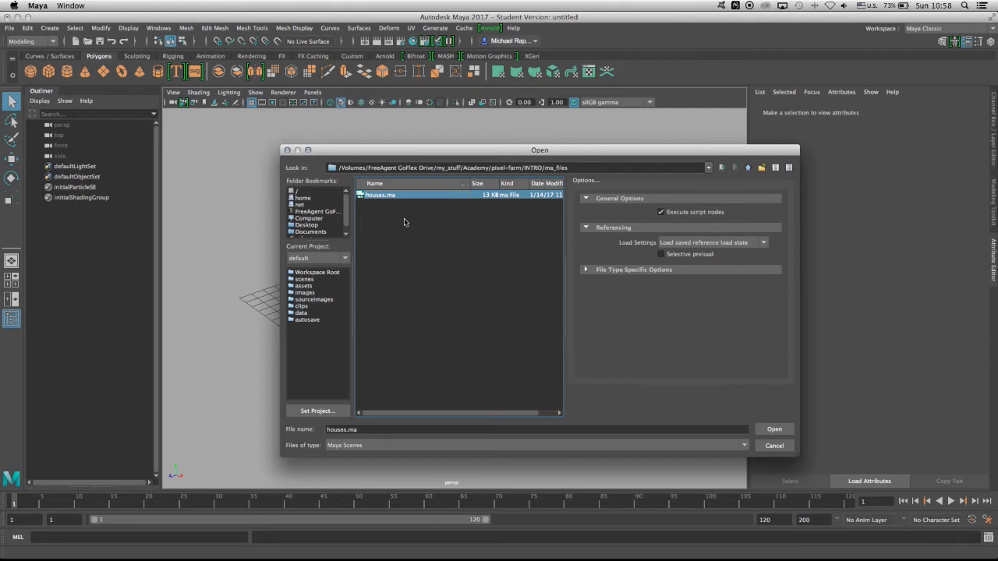
# Step: Load houses.ma and expand pf_data in the Outliner to review Camera01_2 and CameraGroup_1
pyautogui.click(774, 429)
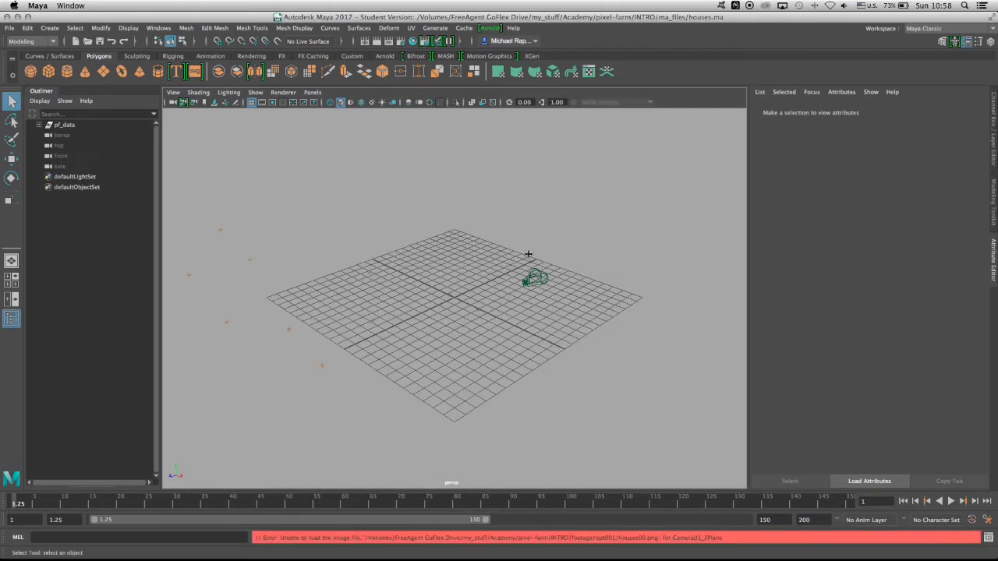
pyautogui.moveTo(188, 231)
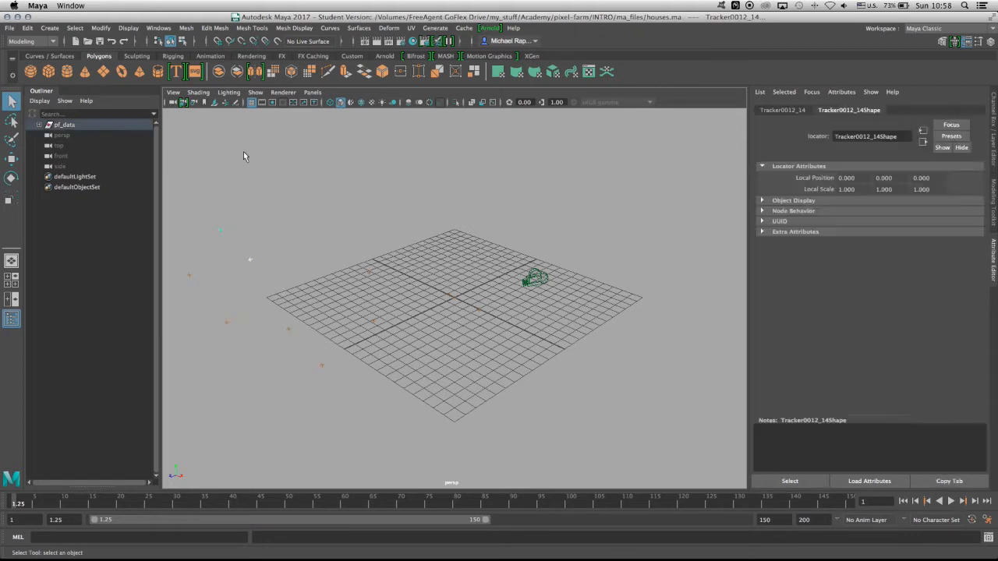
pyautogui.click(64, 125)
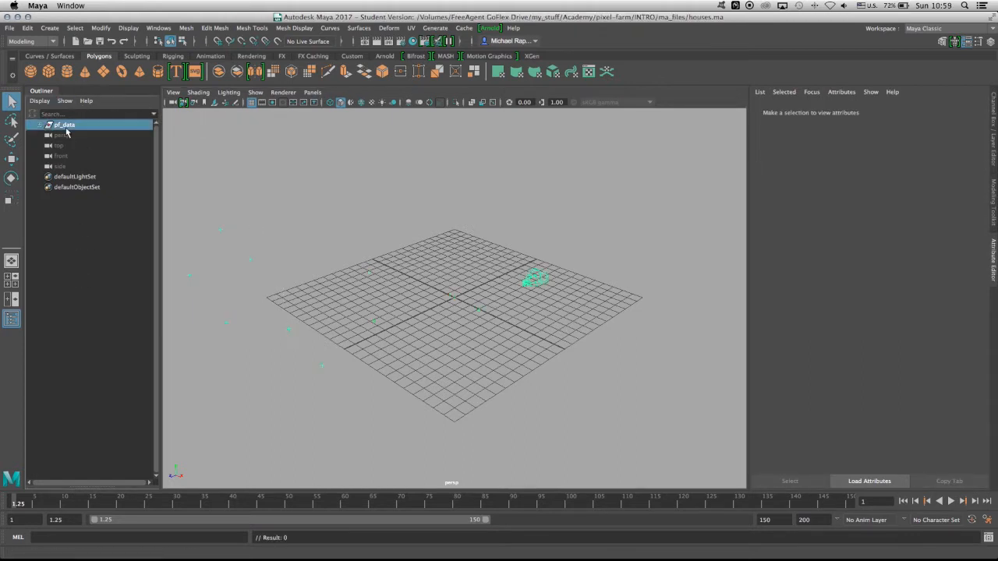
pyautogui.click(64, 125)
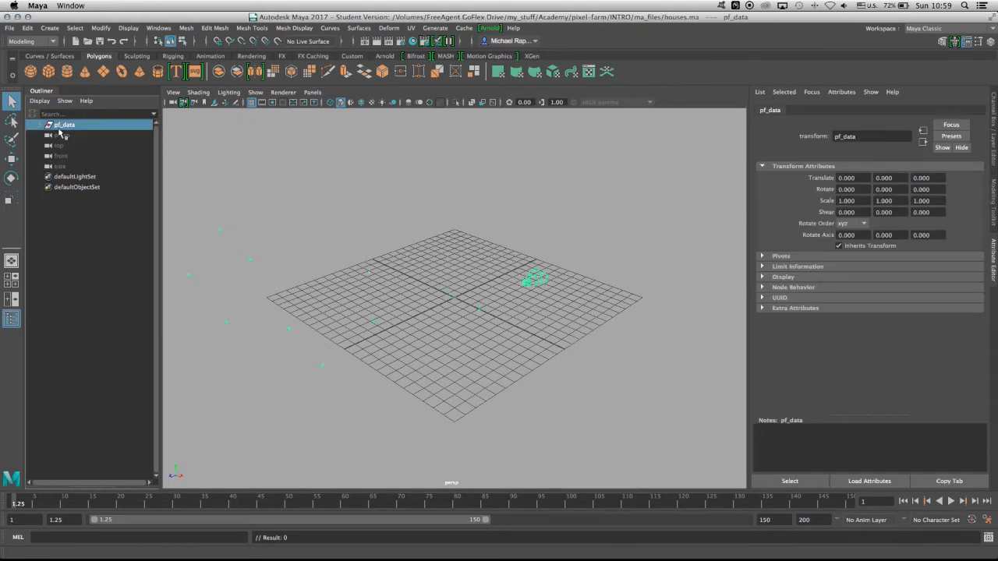
pyautogui.click(40, 125)
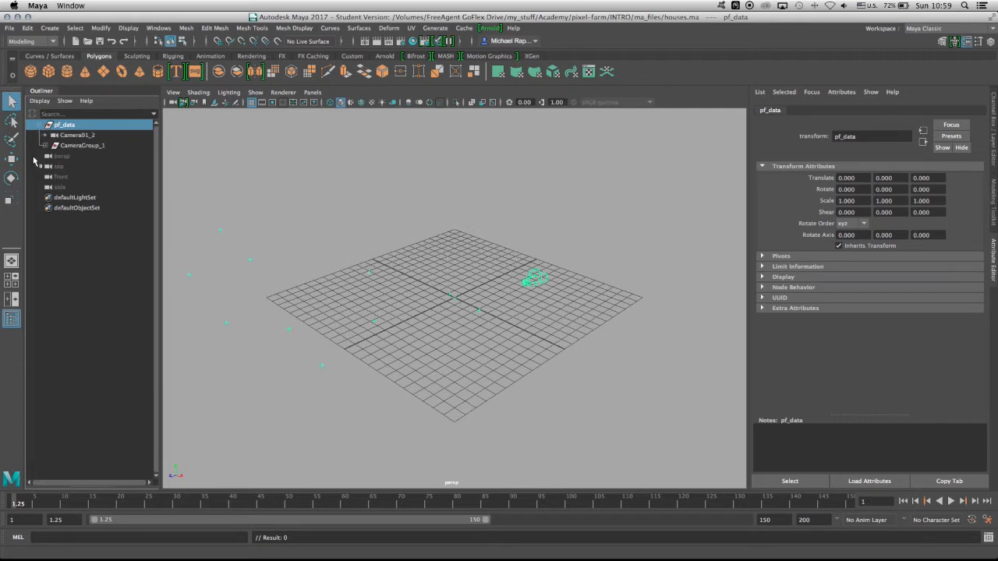
pyautogui.moveTo(75, 145)
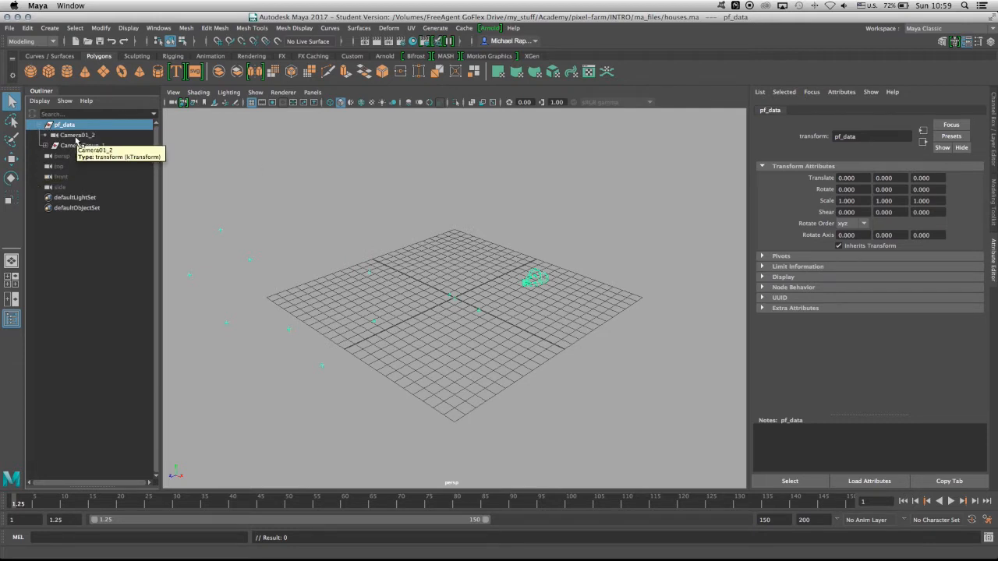
pyautogui.click(81, 147)
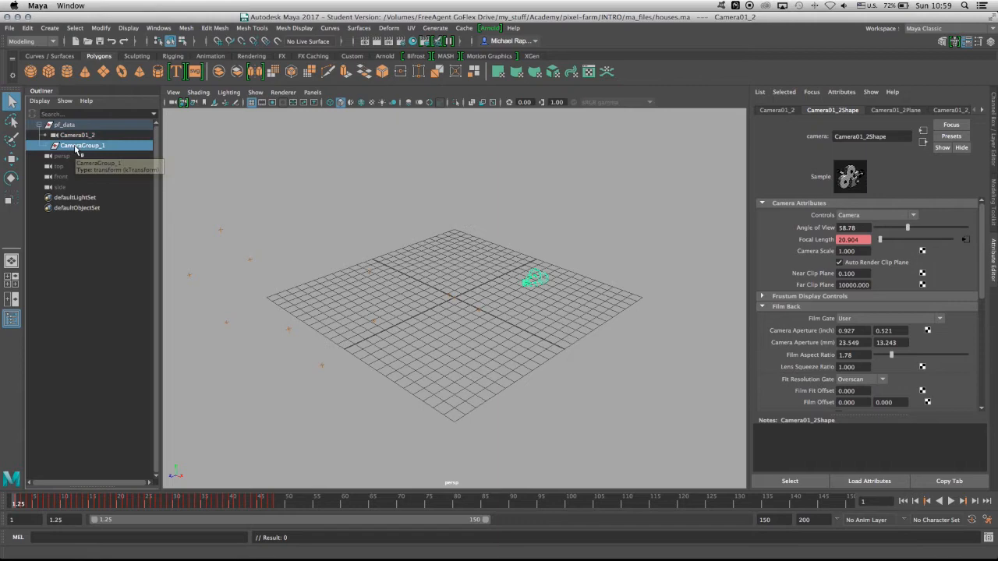
pyautogui.click(81, 147)
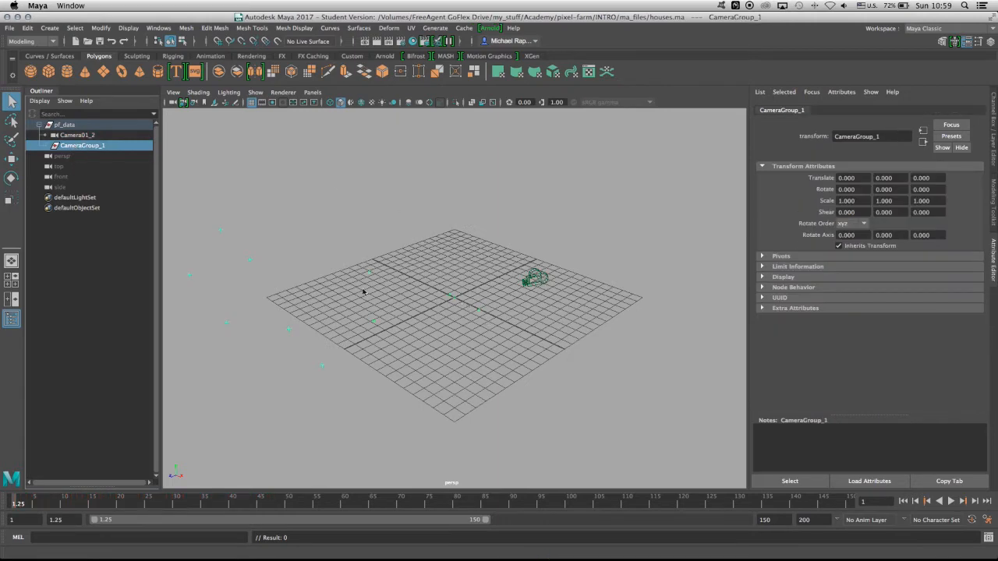
pyautogui.click(63, 125)
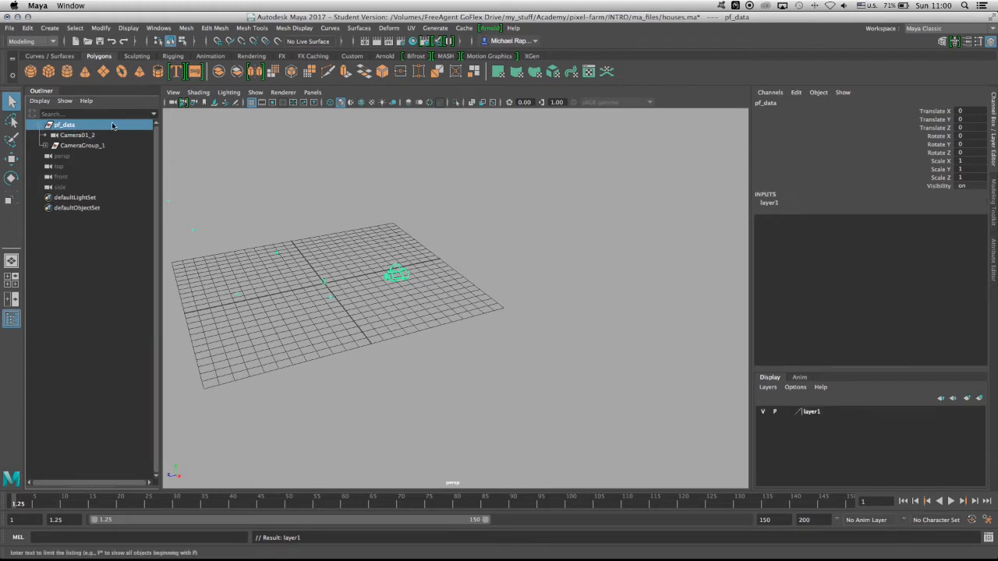
pyautogui.moveTo(981, 396)
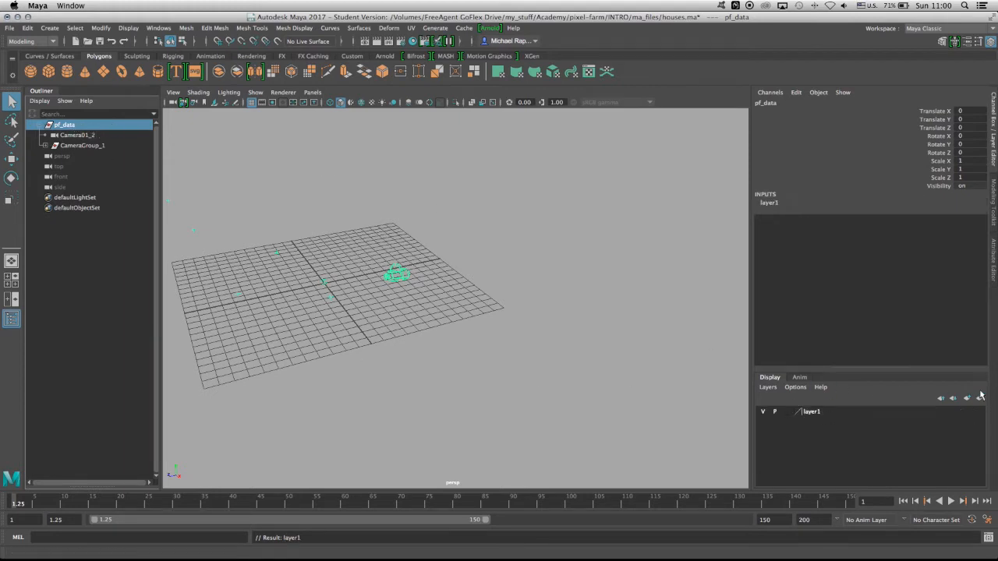
# Step: Edit layer1 to be named renderCam with a yellow colour and save it
pyautogui.doubleClick(811, 411)
pyautogui.write('renderCam')
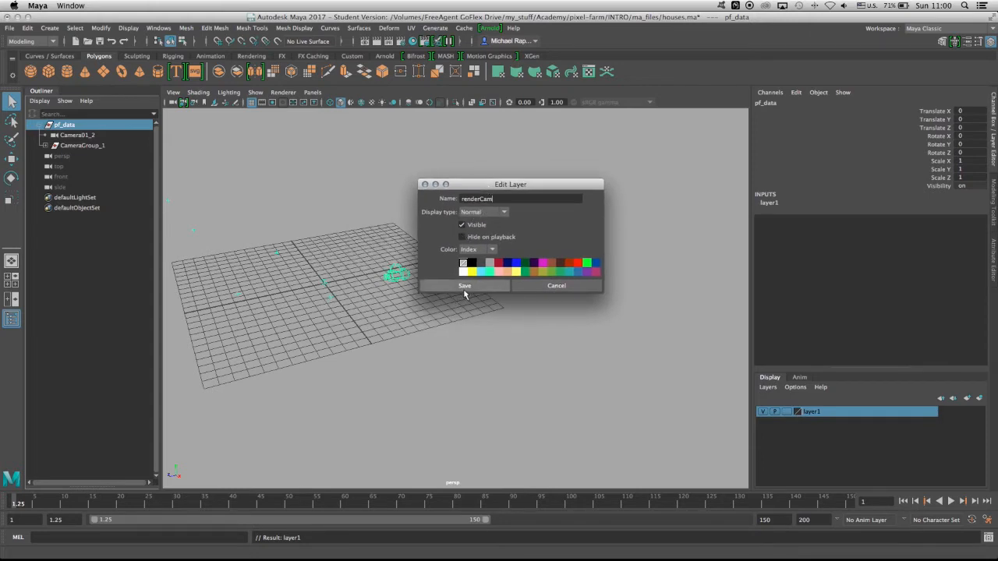
pyautogui.click(471, 272)
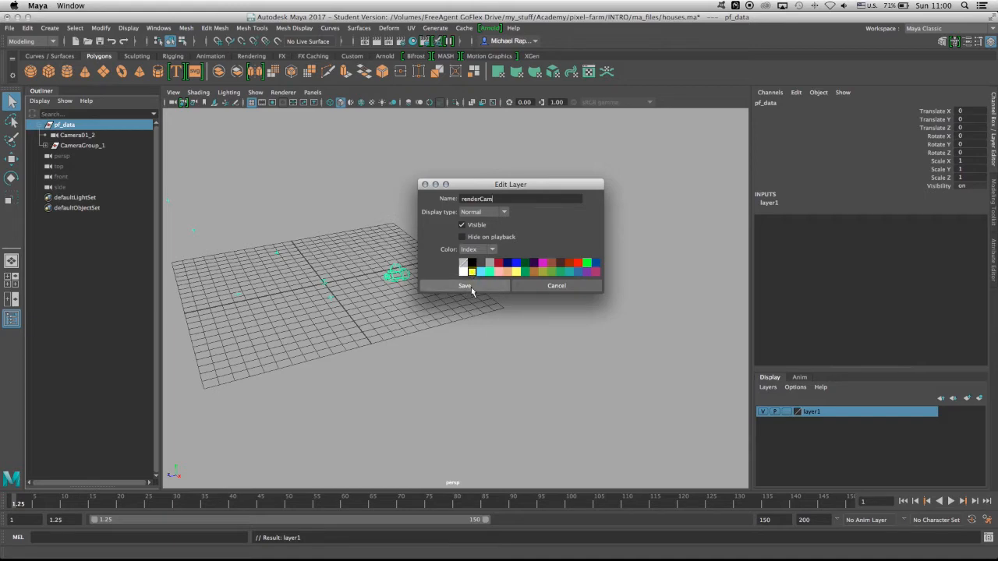
pyautogui.click(464, 285)
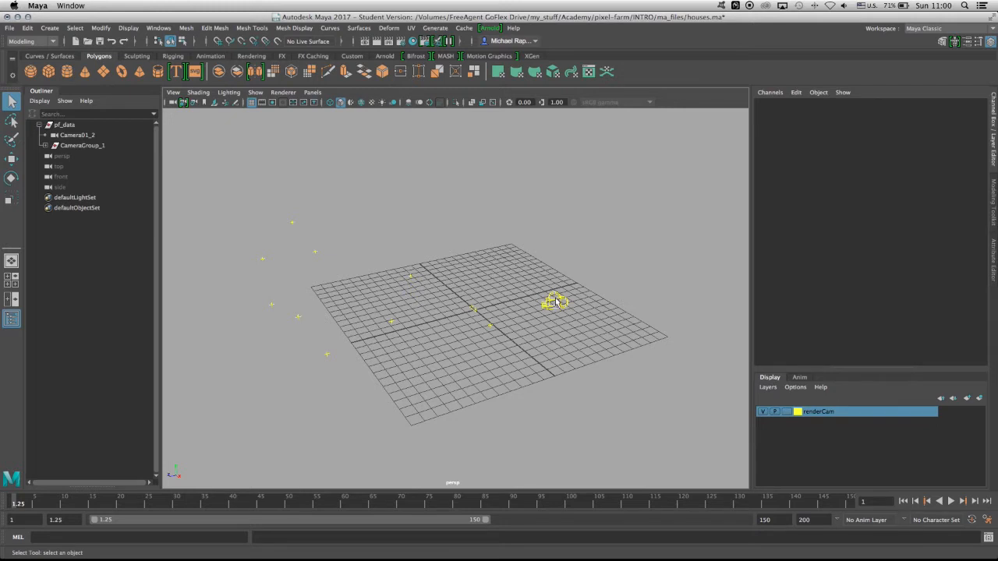
# Step: Select Camera01_2 and show its Camera01_2Shape attributes in the Attribute Editor
pyautogui.click(77, 134)
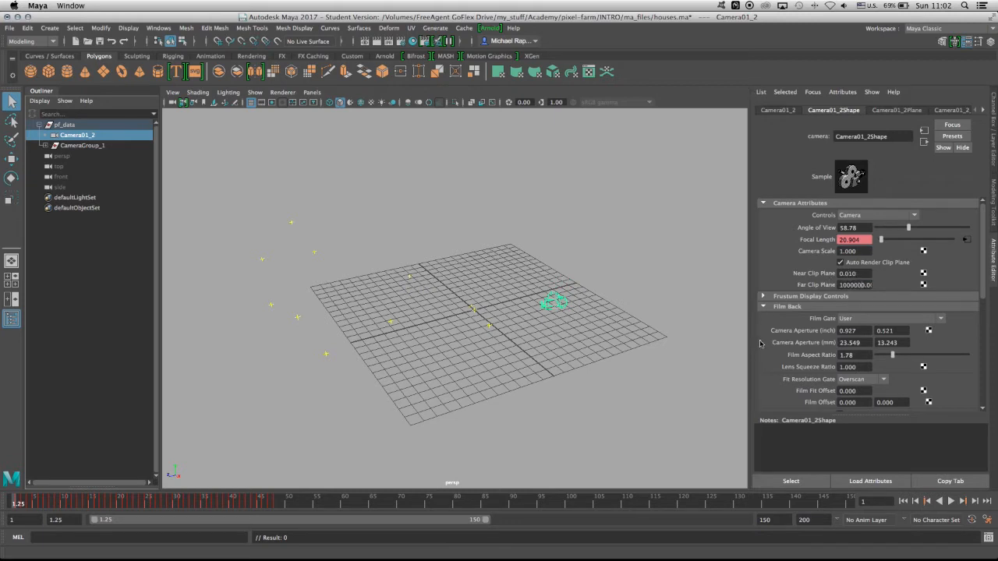
pyautogui.moveTo(871, 384)
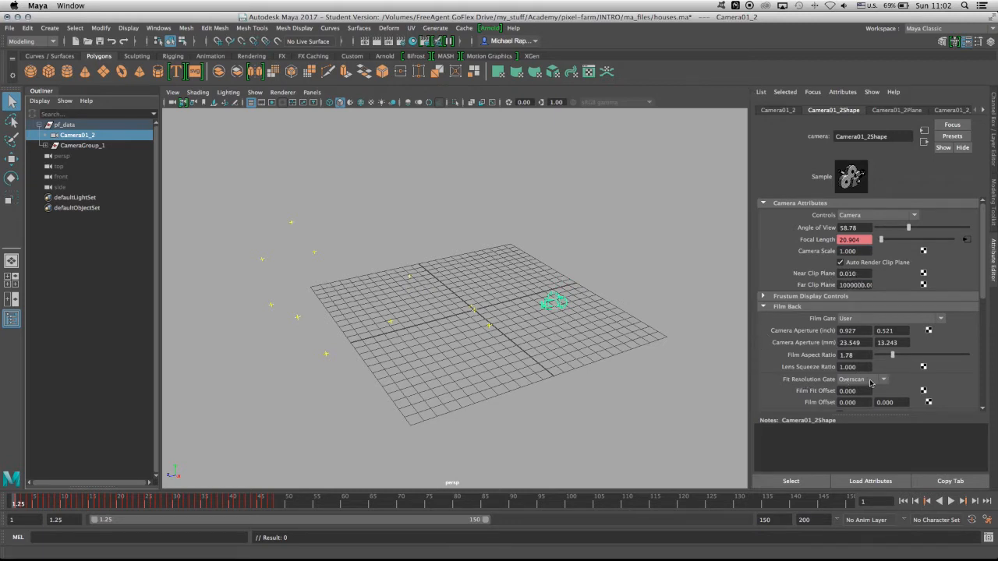
pyautogui.click(848, 390)
pyautogui.write('1.000')
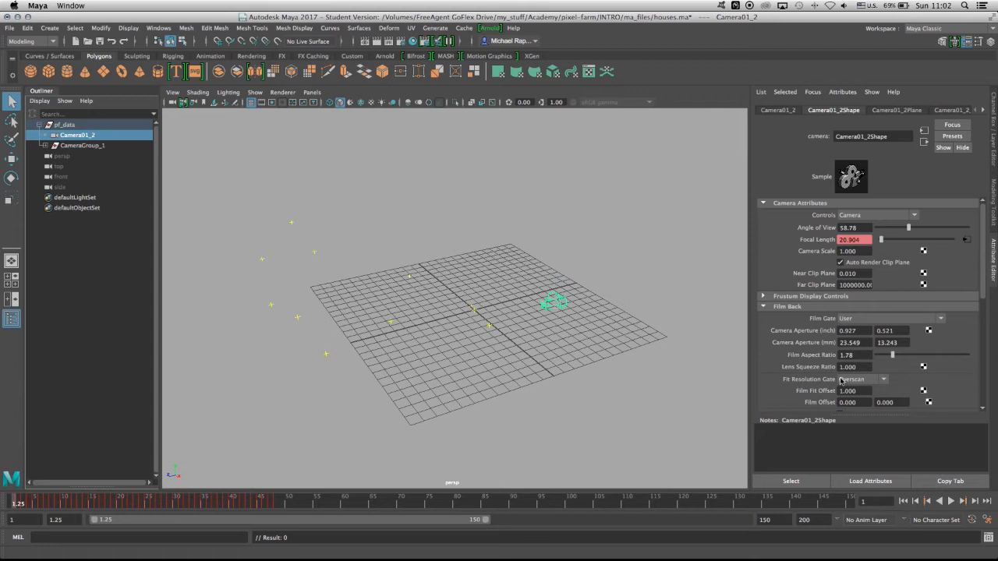
pyautogui.moveTo(840, 380)
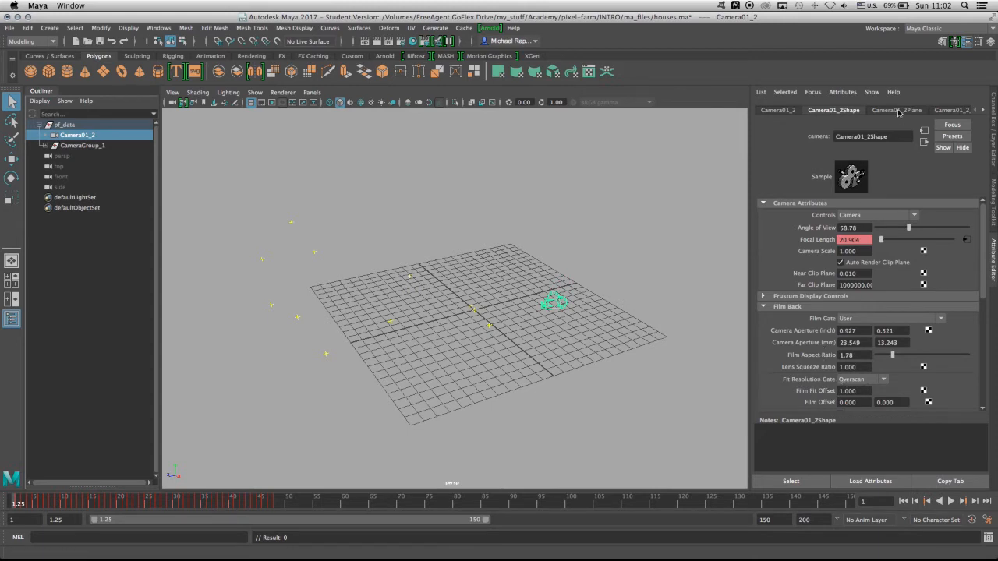
# Step: Set the Camera01_2Plane image plane's Display Mode to RGB
pyautogui.click(896, 109)
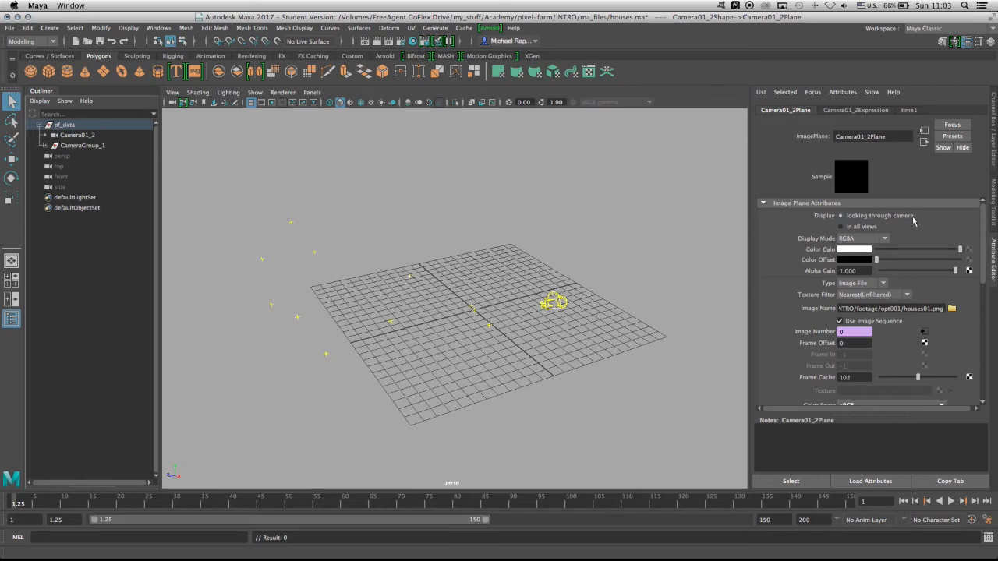
pyautogui.click(882, 237)
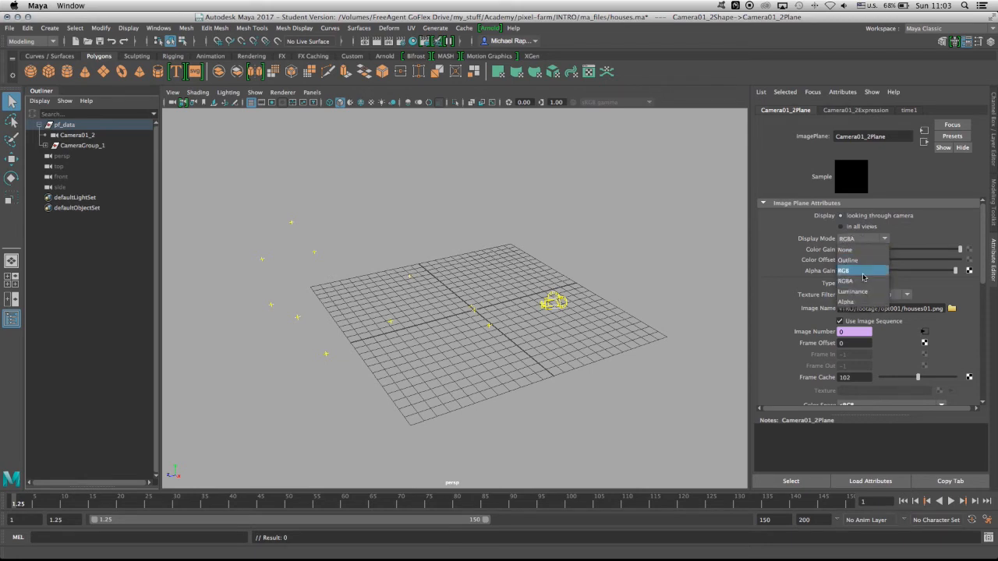
pyautogui.click(845, 270)
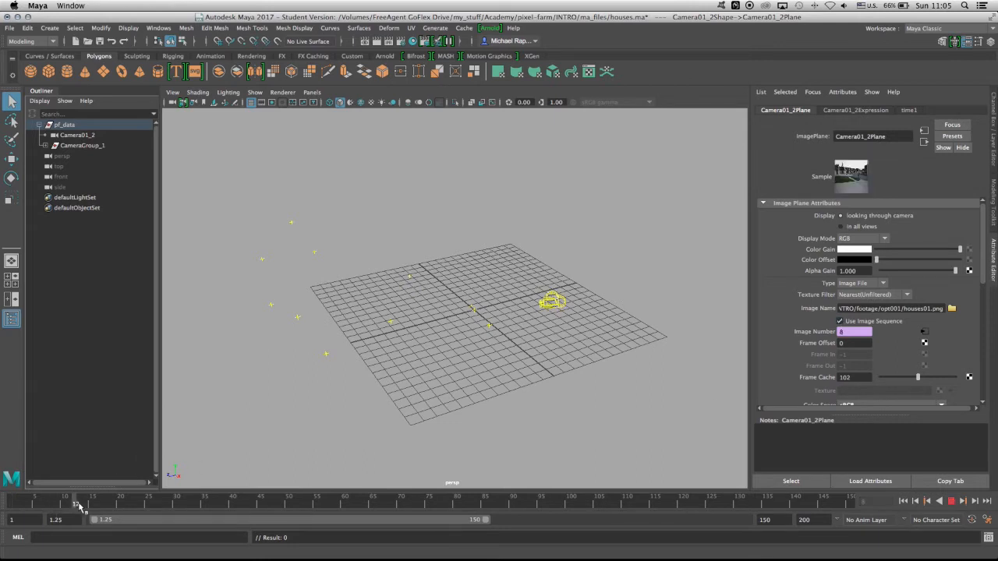
# Step: Scrub the timeline forward so the image plane's Image Number reads 17, selecting part of the Image Name path
pyautogui.moveTo(76, 505); pyautogui.dragTo(103, 505)
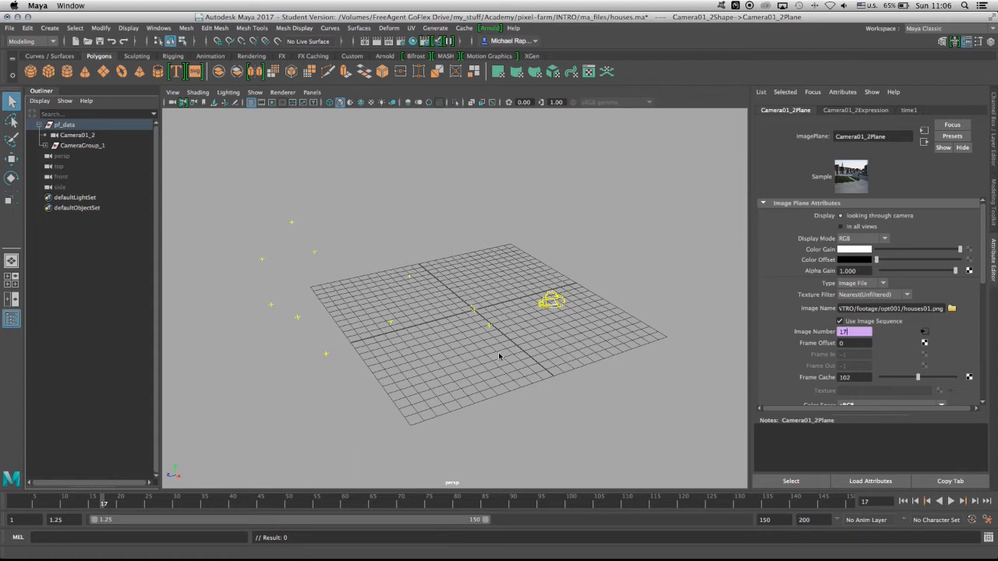
pyautogui.moveTo(378, 333)
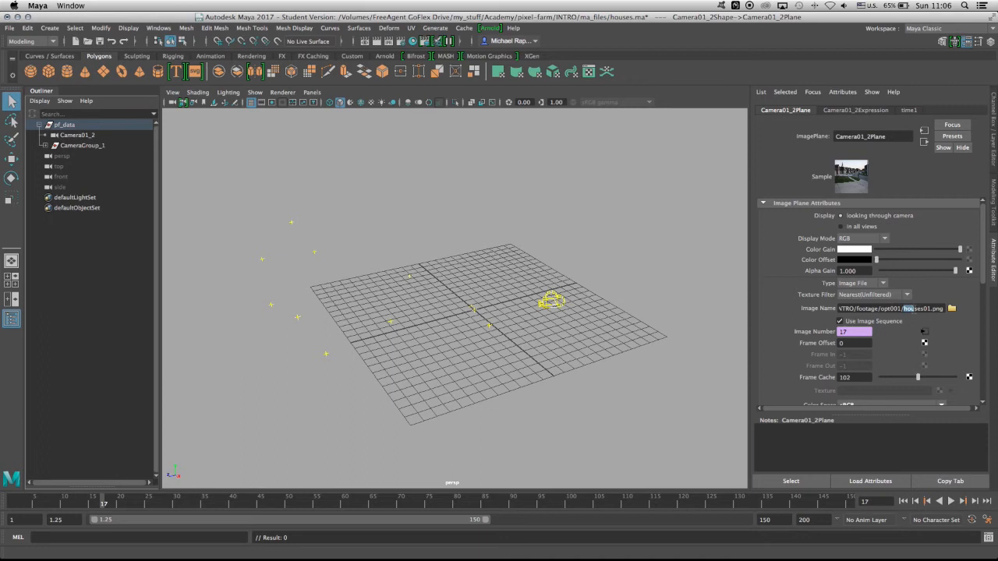
pyautogui.doubleClick(917, 309)
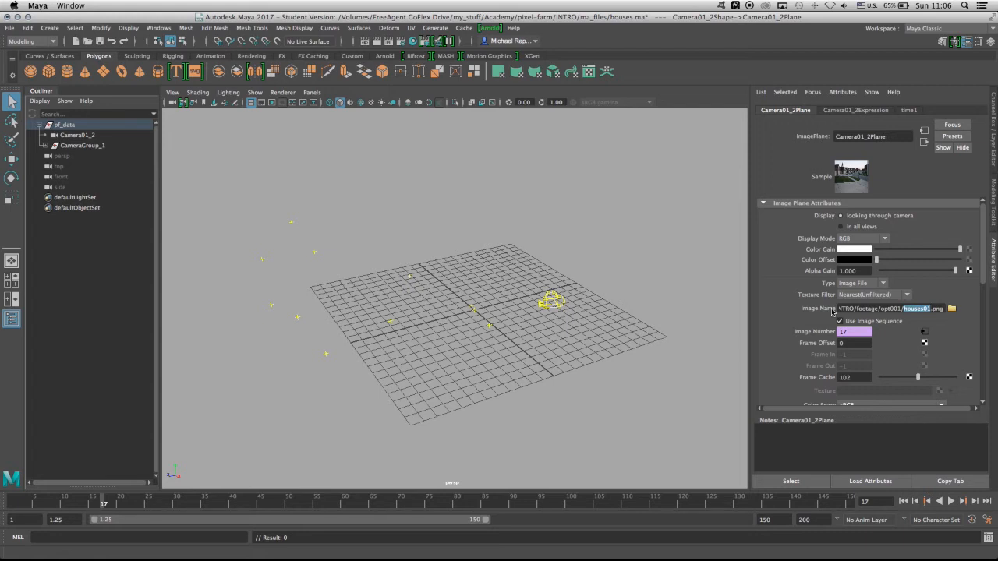
pyautogui.moveTo(689, 514)
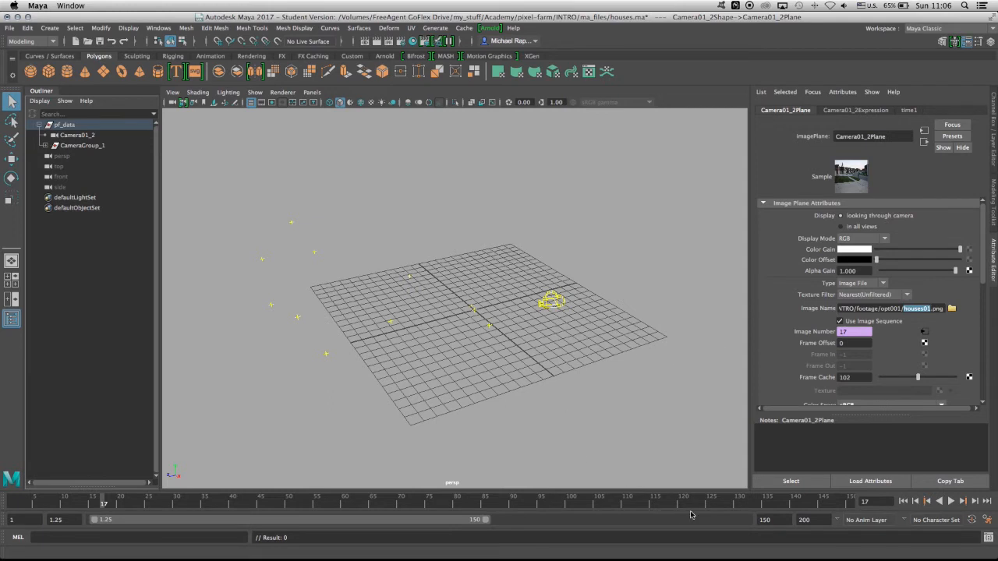
pyautogui.moveTo(559, 306)
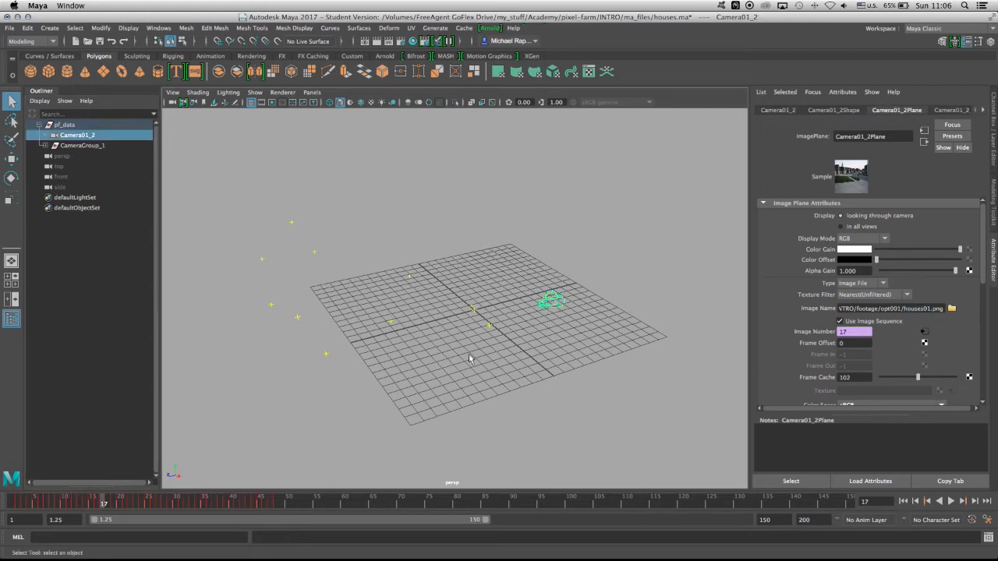
# Step: Jump to frame 48 so the image plane shows the last image of the sequence
pyautogui.click(275, 502)
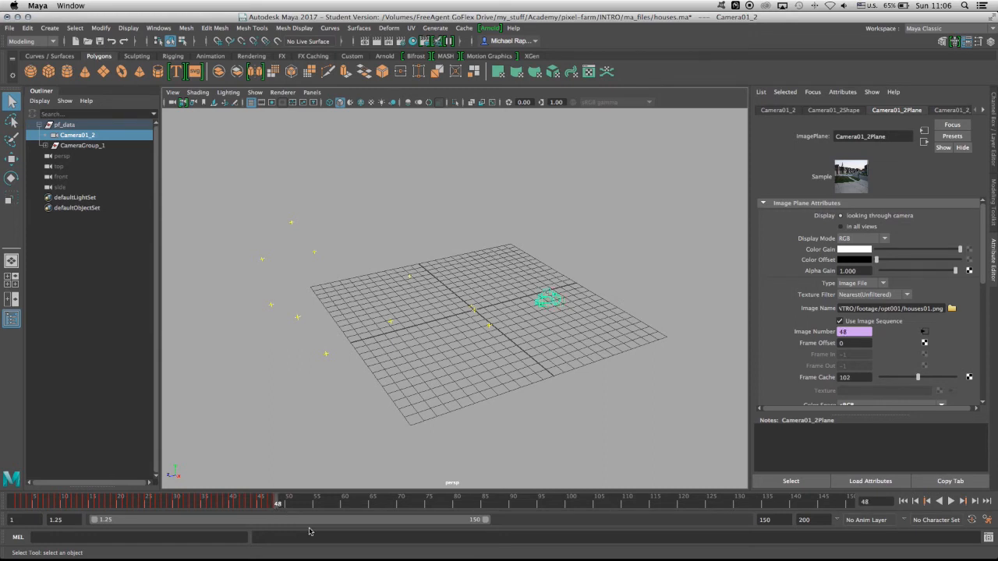
pyautogui.moveTo(411, 499)
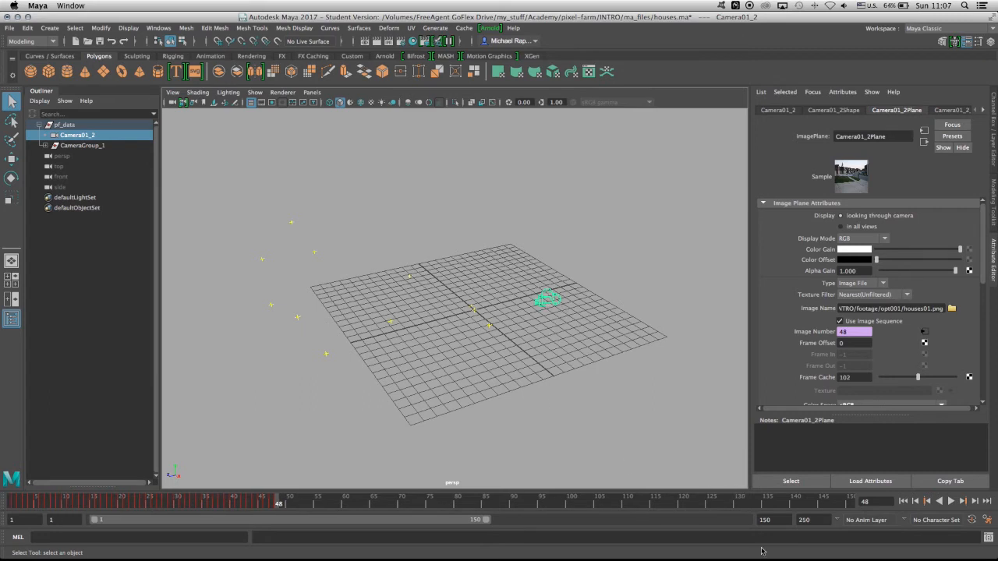
pyautogui.moveTo(285, 475)
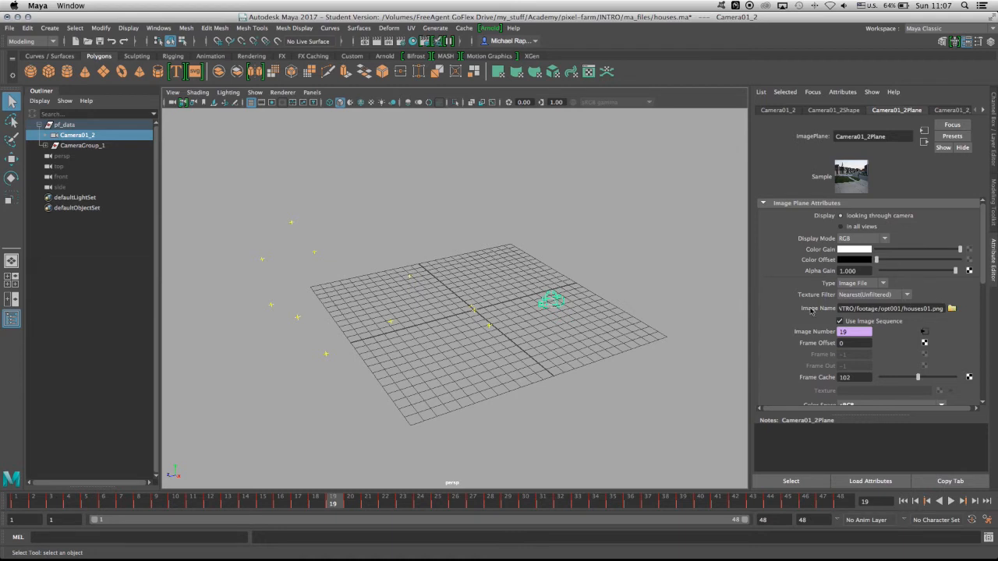
pyautogui.moveTo(638, 95)
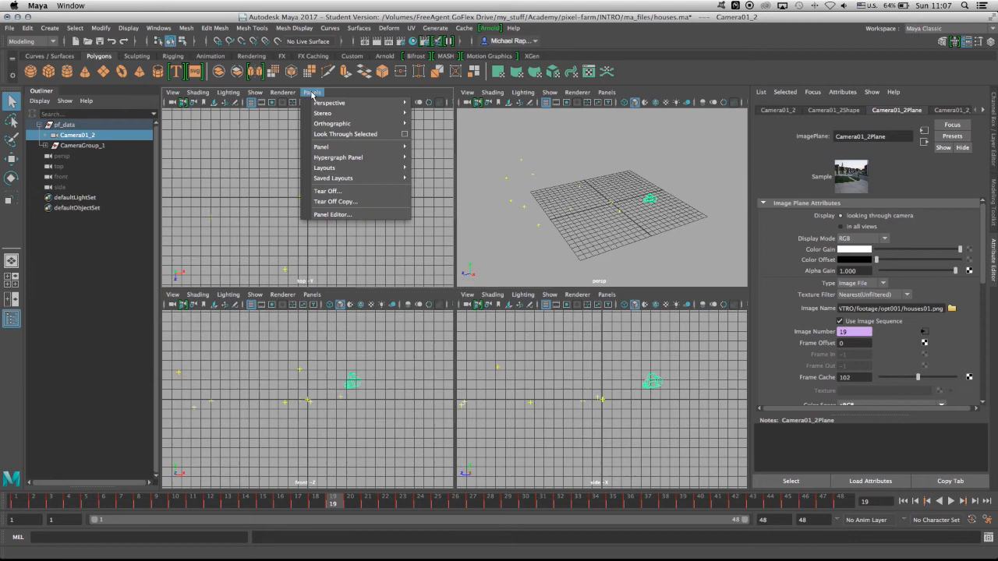
pyautogui.moveTo(329, 103)
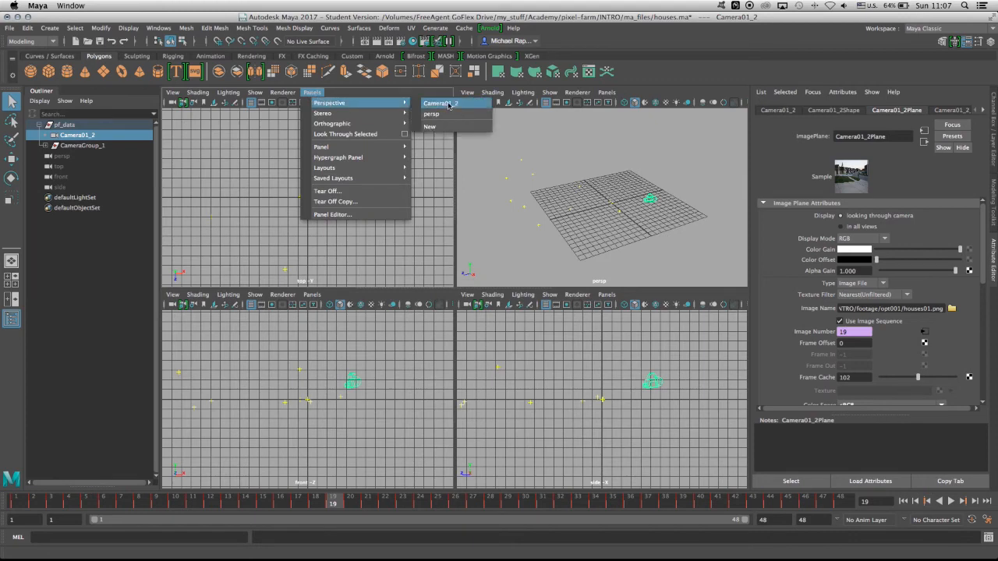
# Step: Look through Camera01_1 so the houses footage sits behind the track points
pyautogui.click(440, 103)
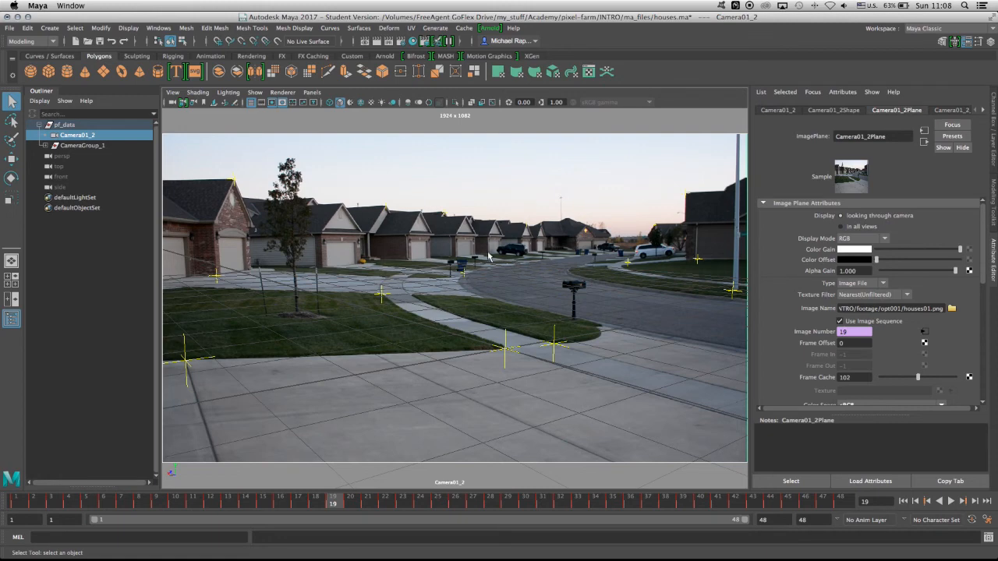
pyautogui.moveTo(415, 310)
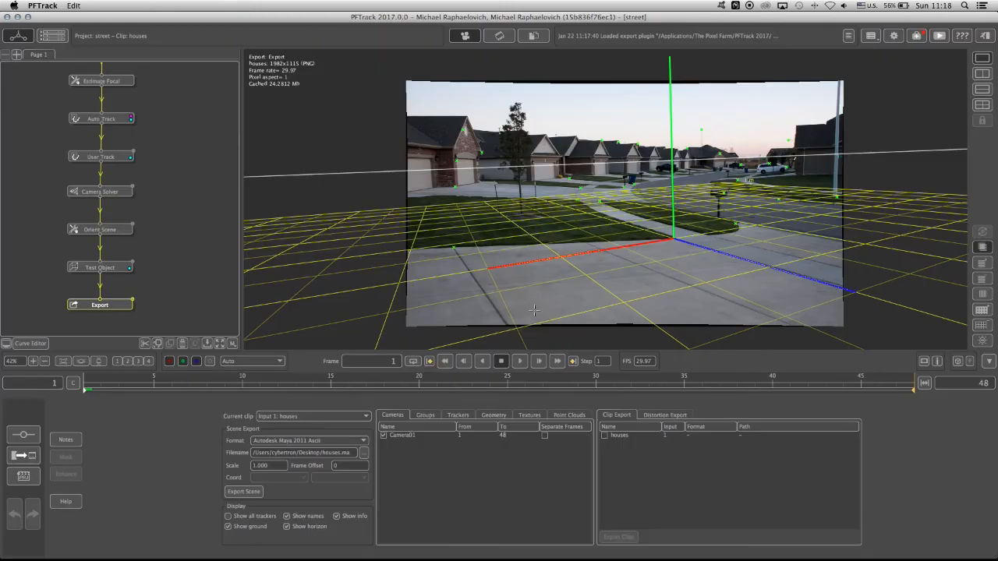
pyautogui.moveTo(76, 323)
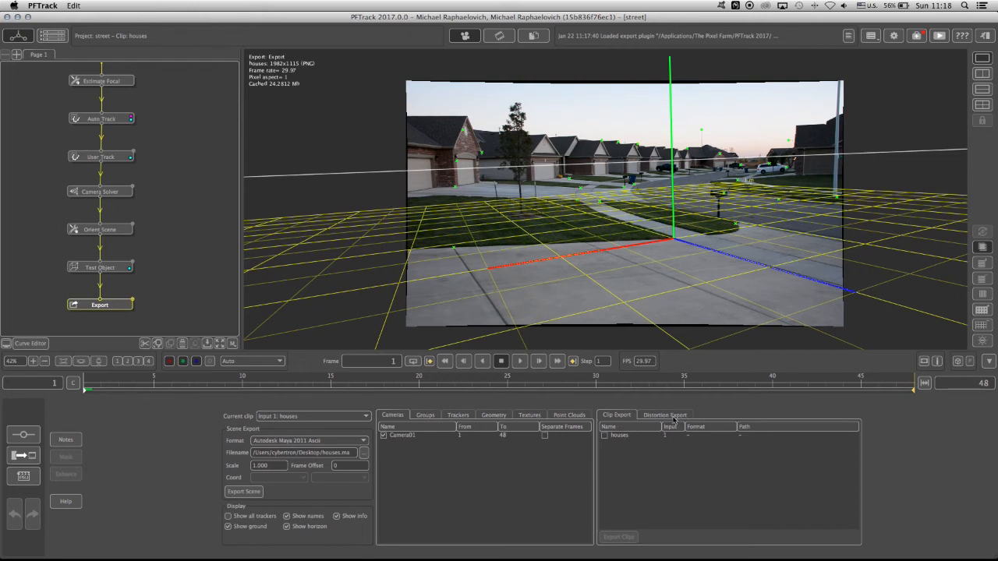
# Step: Review the Undistorted Export options, then return to the Clip Export list for the houses clip
pyautogui.click(664, 415)
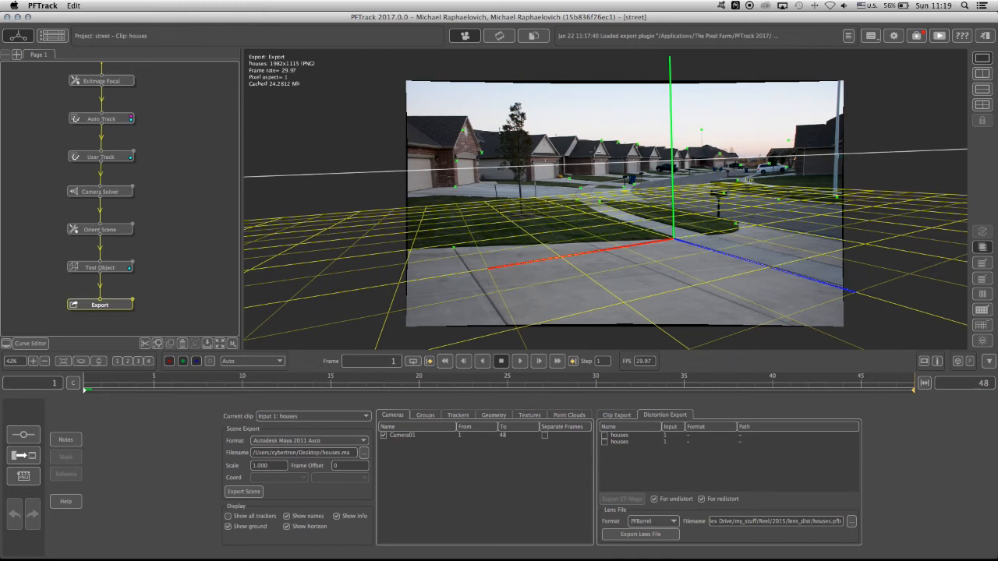
pyautogui.moveTo(730, 271)
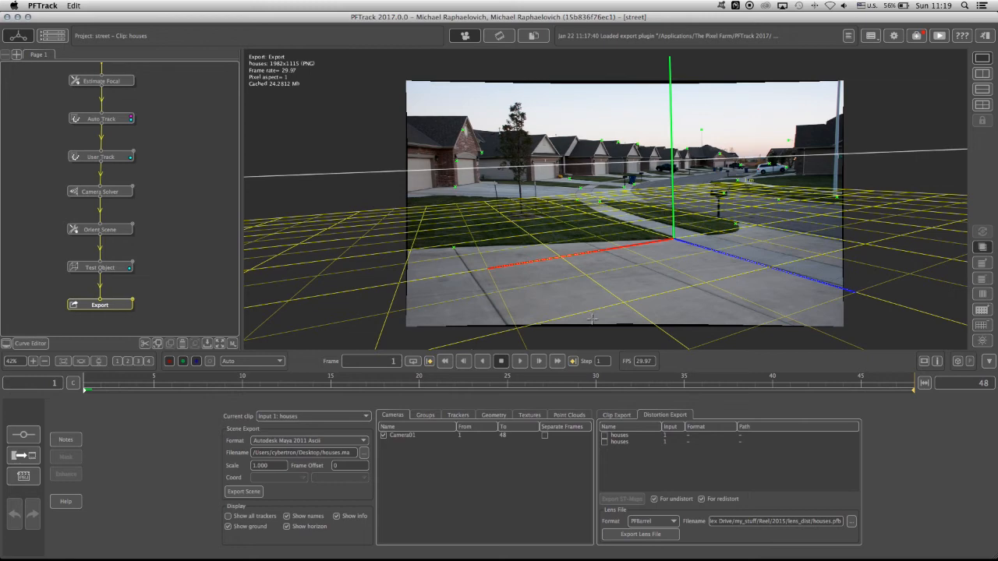
pyautogui.moveTo(659, 427)
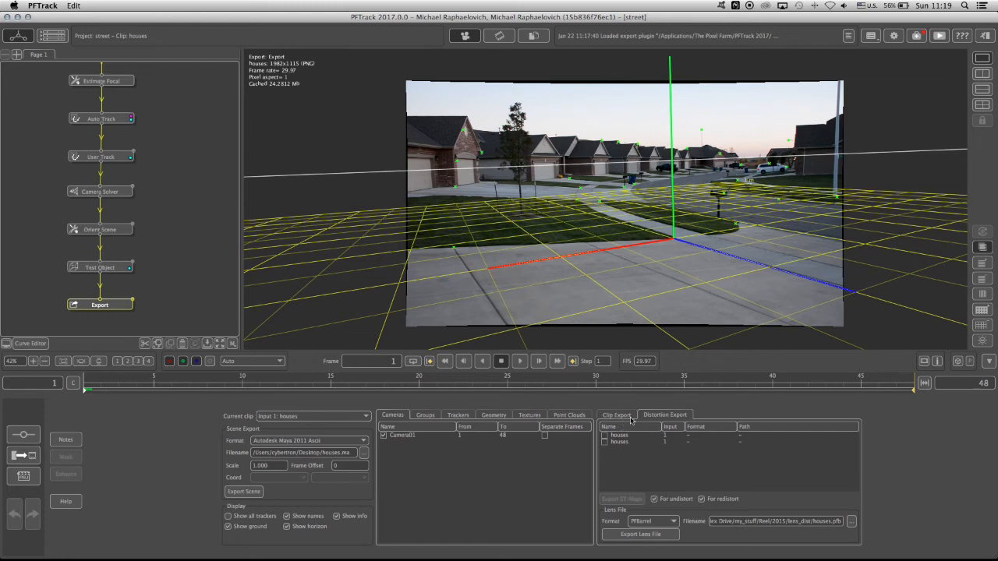
pyautogui.click(616, 414)
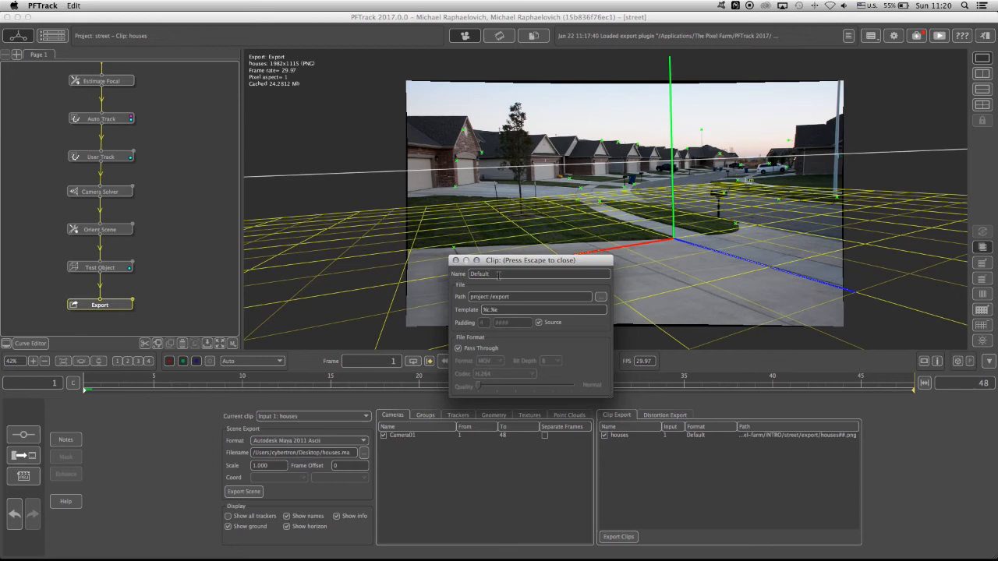
pyautogui.moveTo(487, 282)
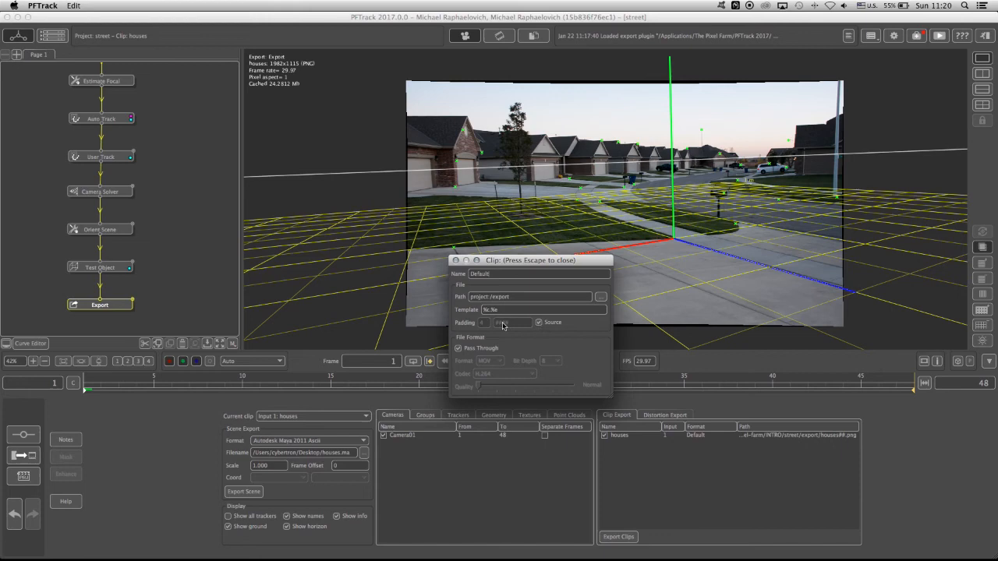
pyautogui.moveTo(530, 326)
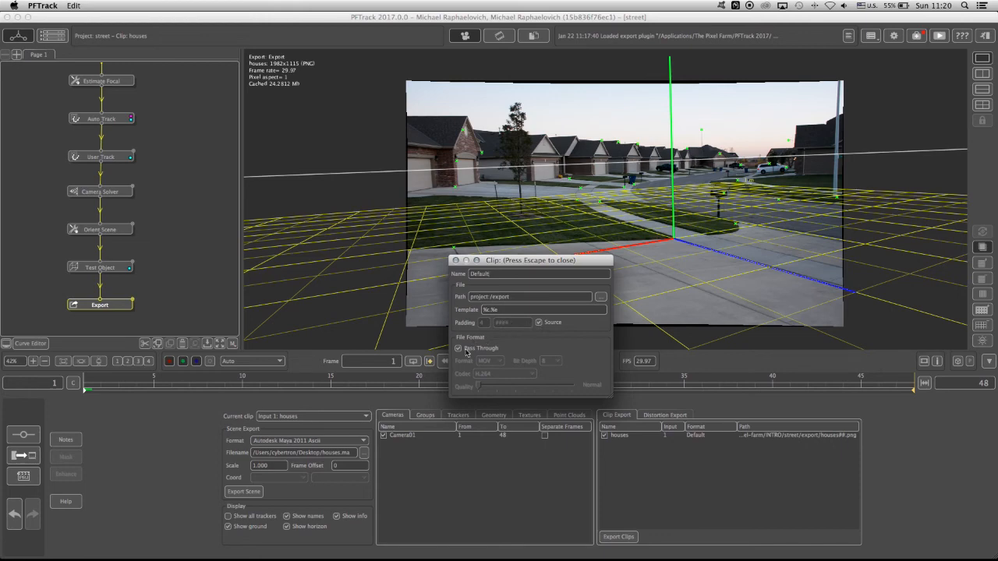
pyautogui.moveTo(377, 103)
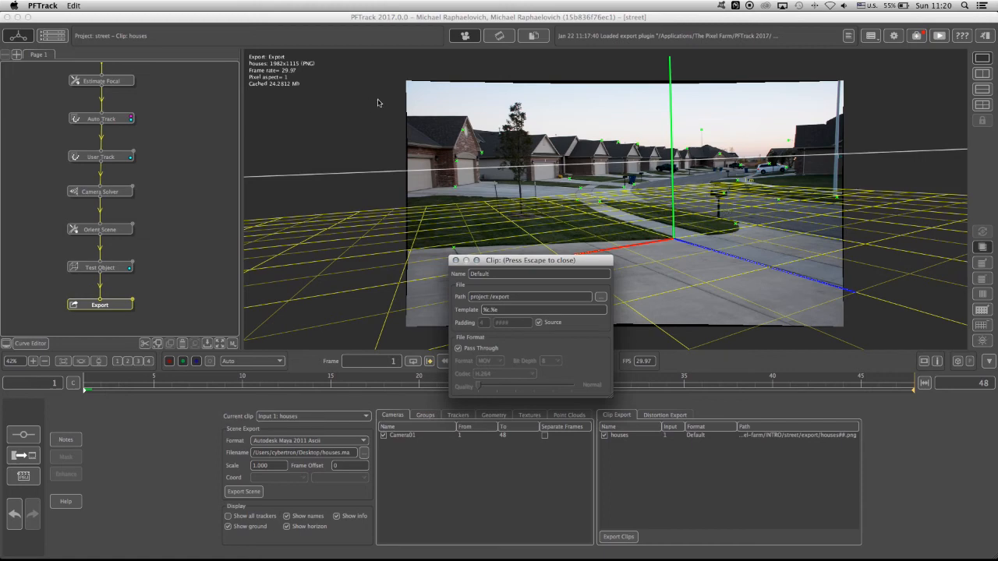
pyautogui.moveTo(813, 299)
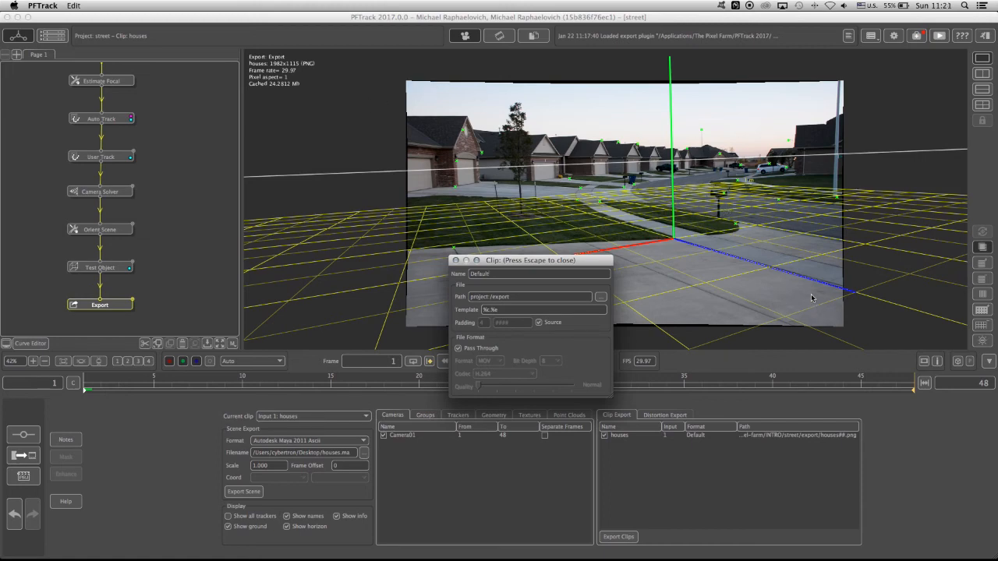
pyautogui.moveTo(754, 373)
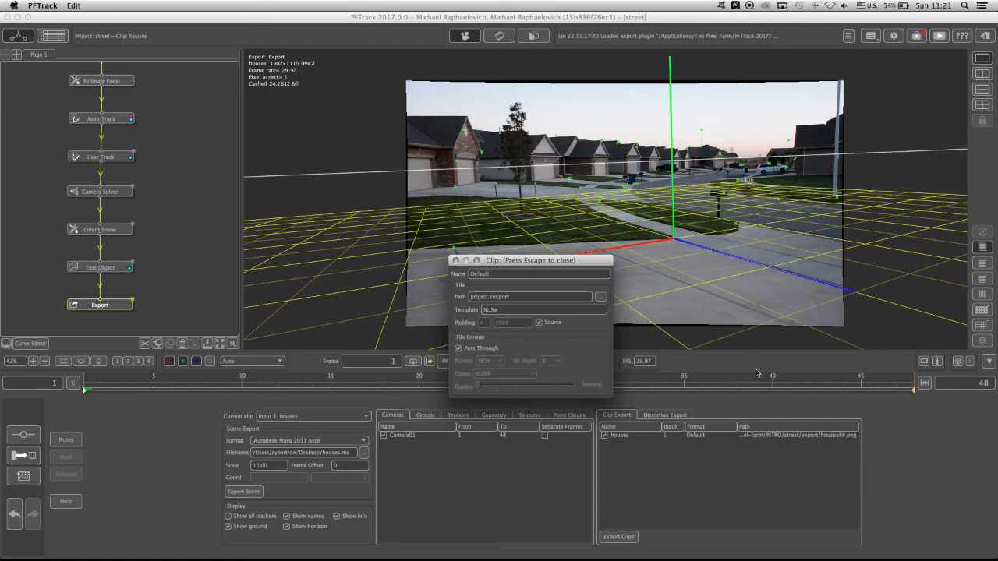
# Step: Rename the exported clip to Houses1 and start choosing its output folder
pyautogui.click(538, 275)
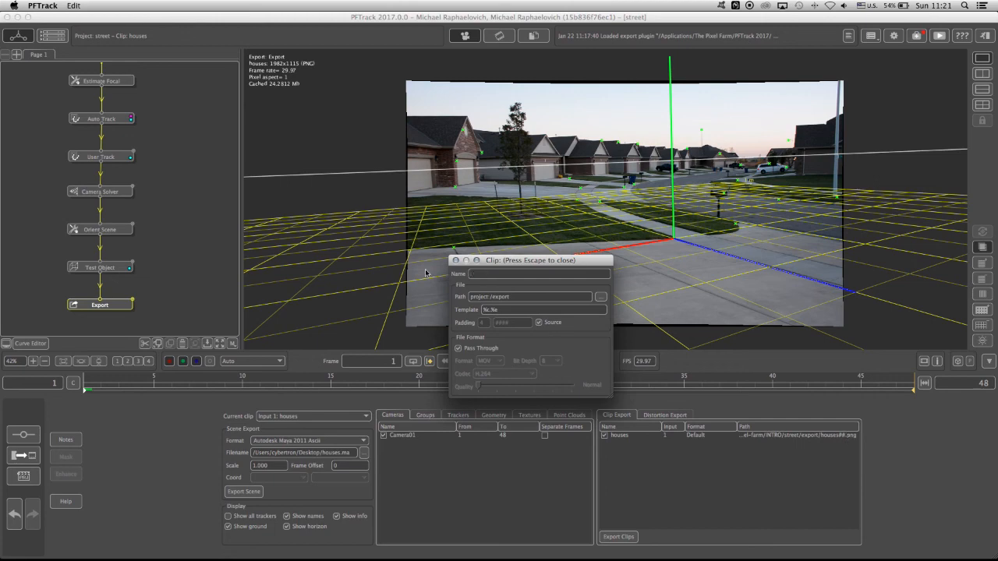
pyautogui.write('Houses1')
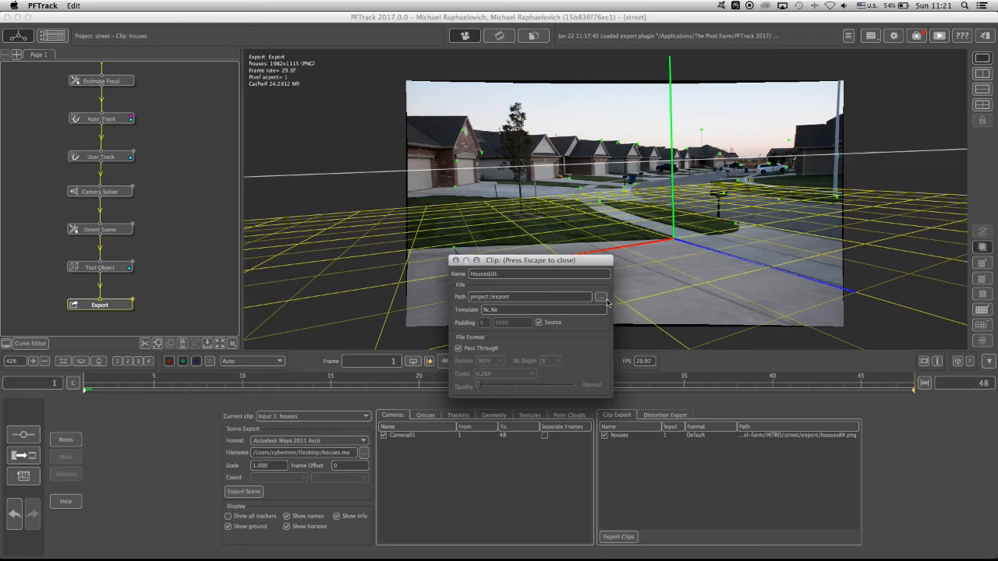
pyautogui.click(602, 296)
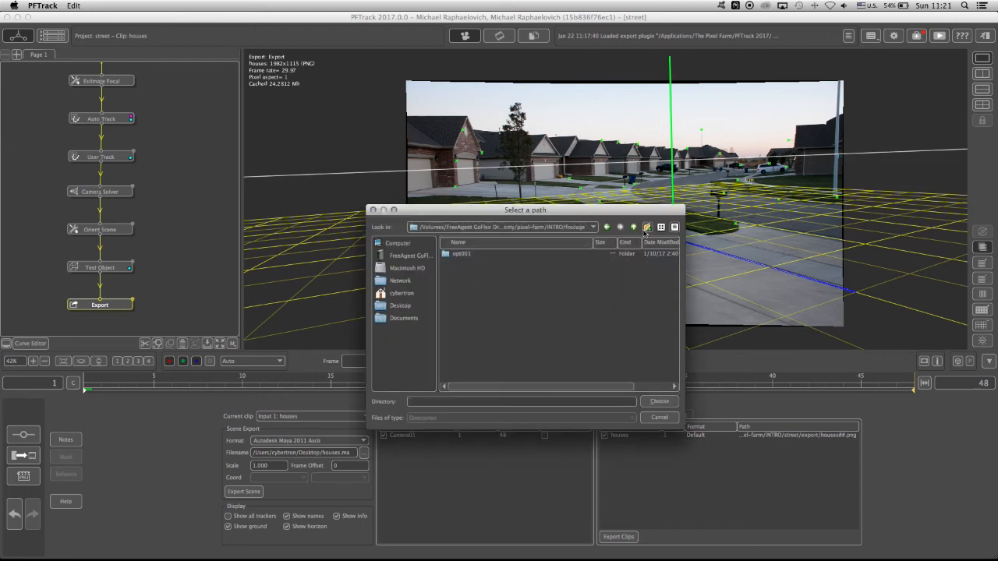
# Step: Set the undistort folder as destination, untick Pass Through and export as JPEG
pyautogui.click(646, 228)
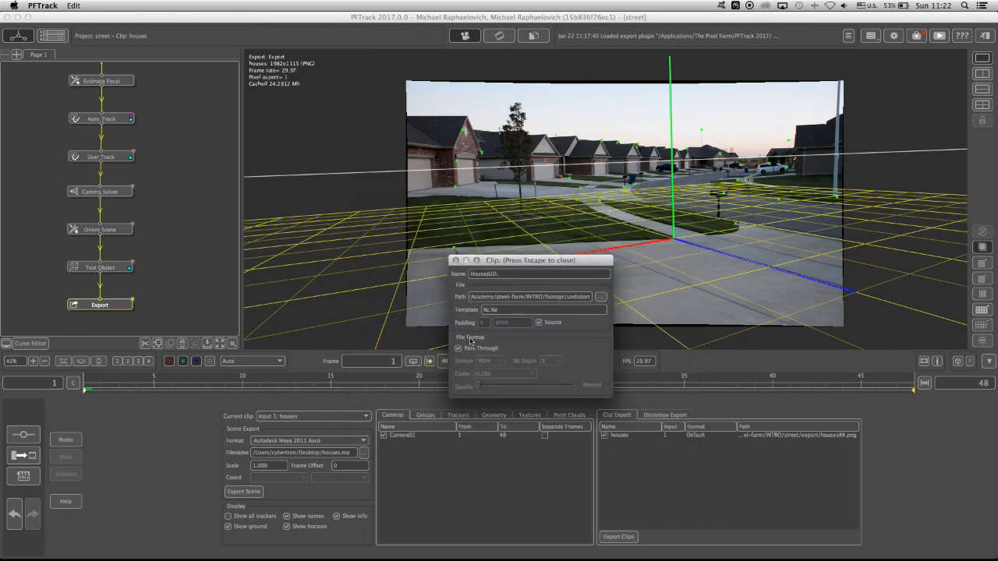
pyautogui.click(458, 350)
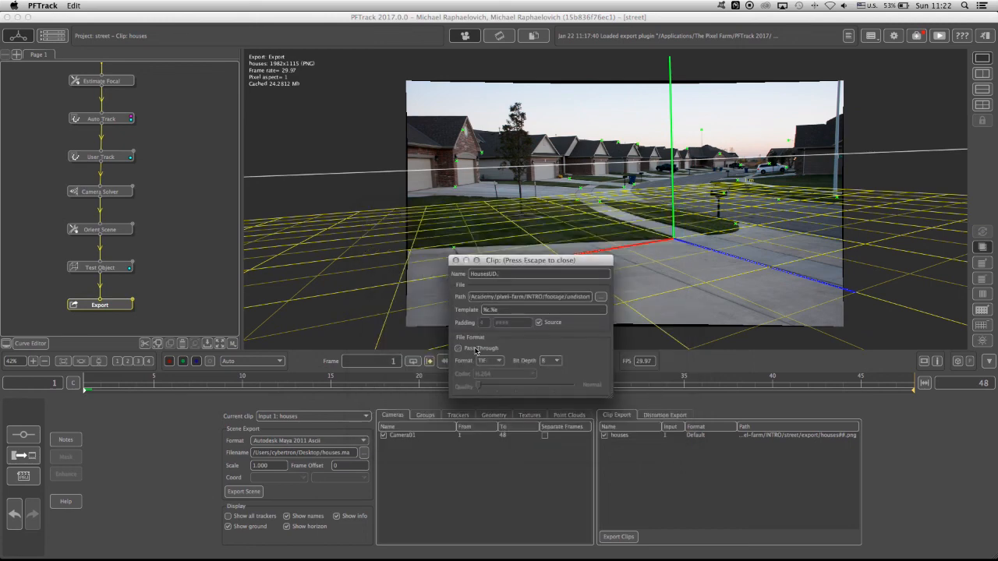
pyautogui.click(490, 360)
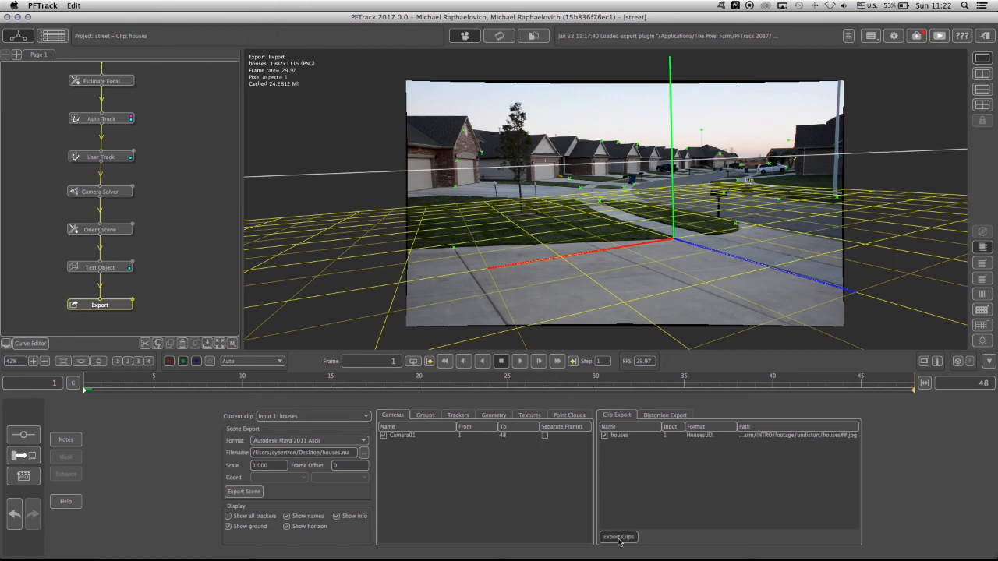
# Step: Export the undistorted houses03 clip as a JPEG image sequence via Export Clips
pyautogui.click(617, 536)
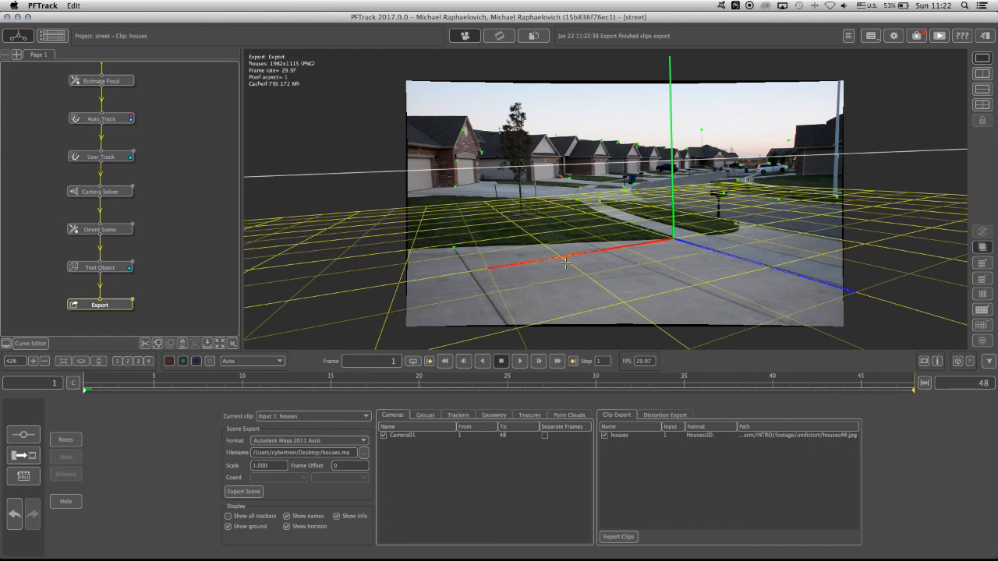
pyautogui.moveTo(527, 193)
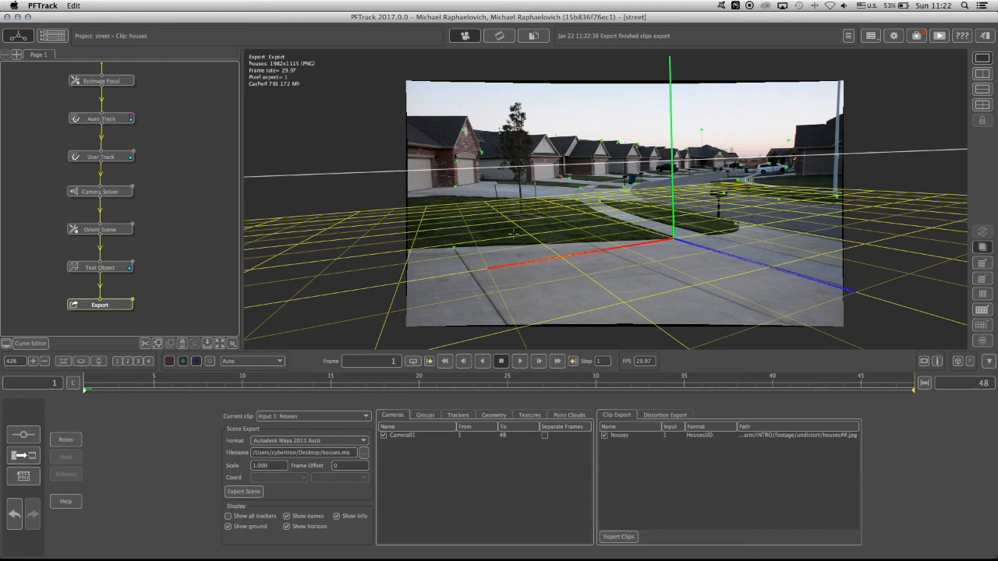
pyautogui.moveTo(515, 153)
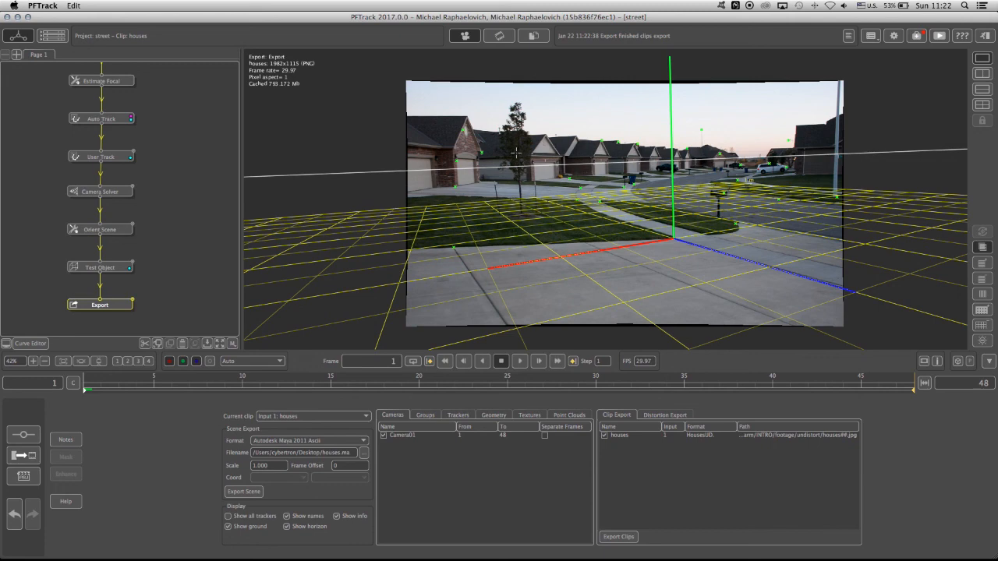